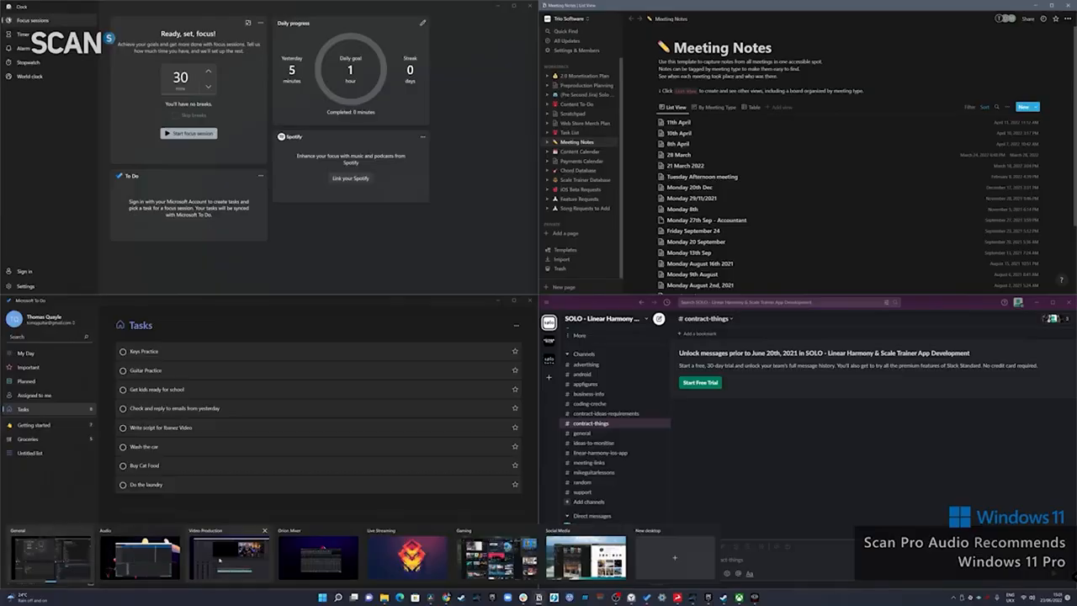
- Switch to the Gaming desktop with Epic Games, Steam and Xbox snapped together
click(407, 554)
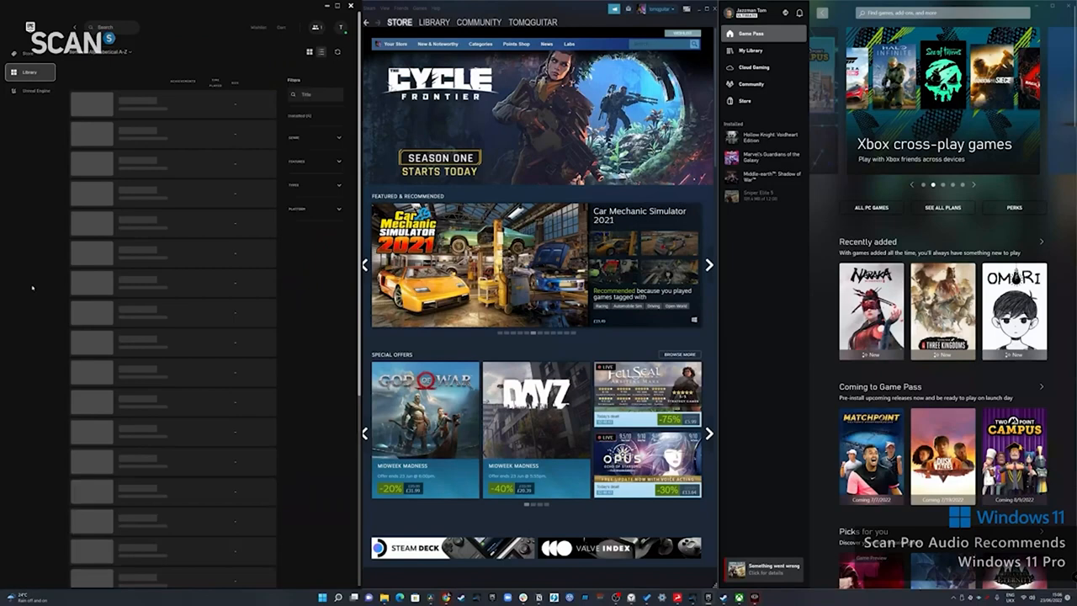
- Switch to the review-research desktop with YouTube, Word and the BOSS Katana page in three columns
click(434, 21)
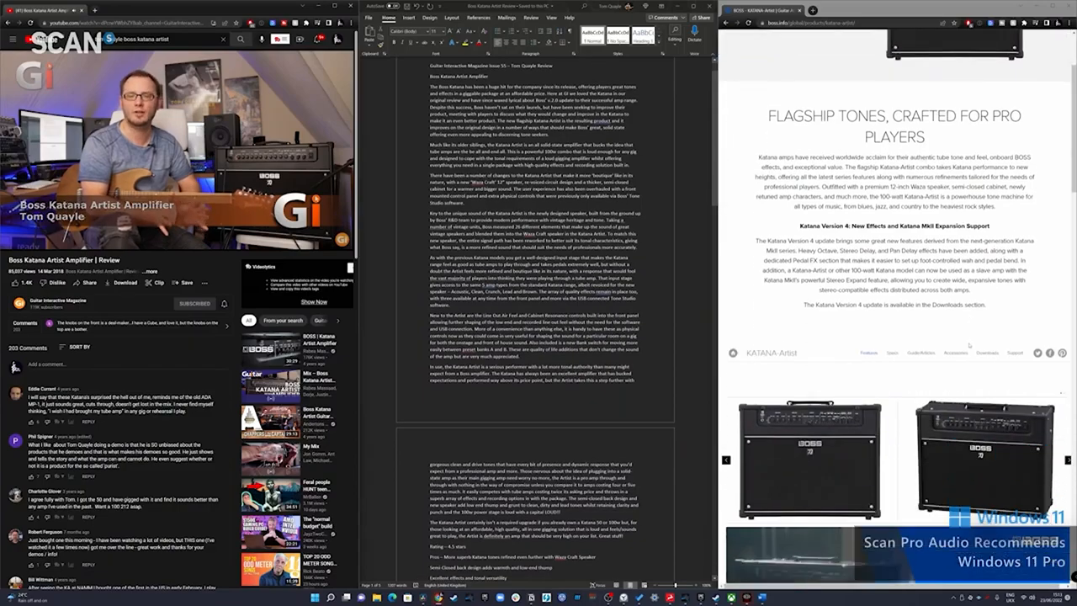
scroll(down, 3)
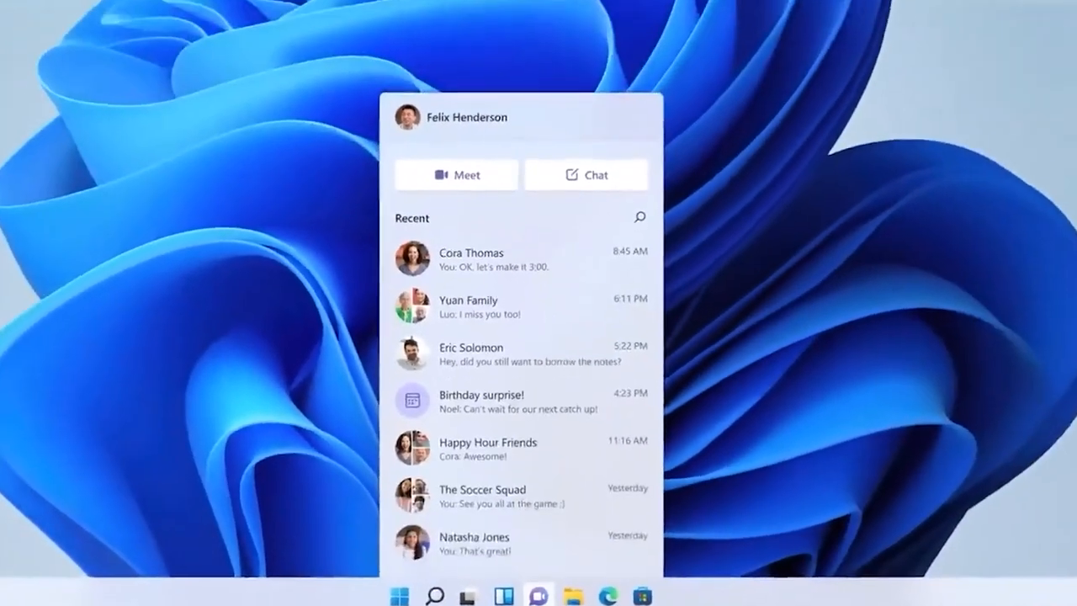
- Show the Teams Chat flyout from the taskbar, listing recent conversations
click(468, 307)
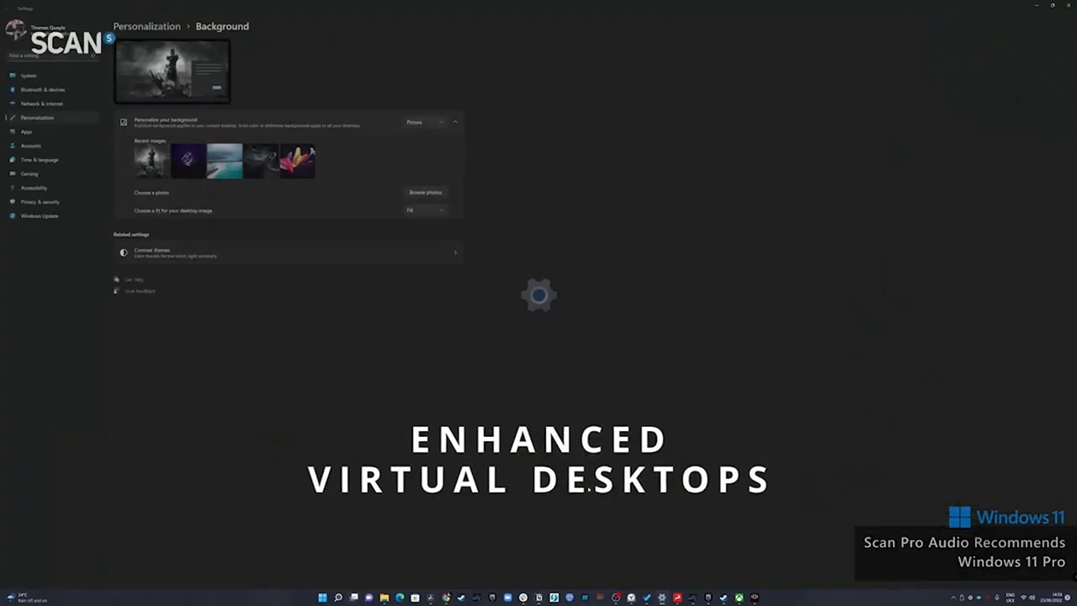
- Switch between named desktops via Task View, landing on the four-window clock, notes, tasks and chat layout
click(426, 192)
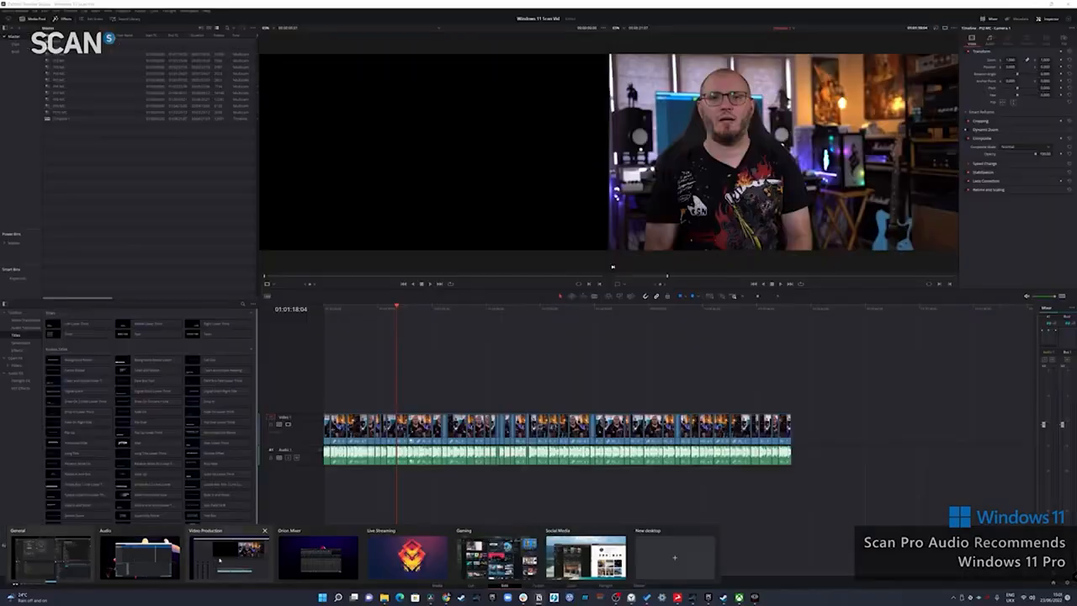
click(408, 555)
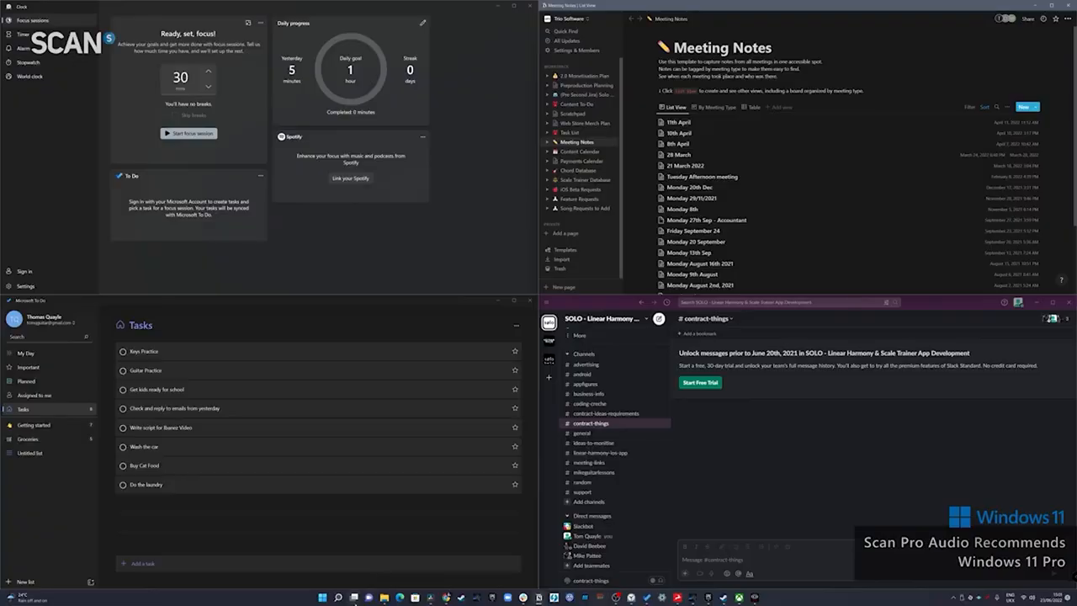
click(349, 597)
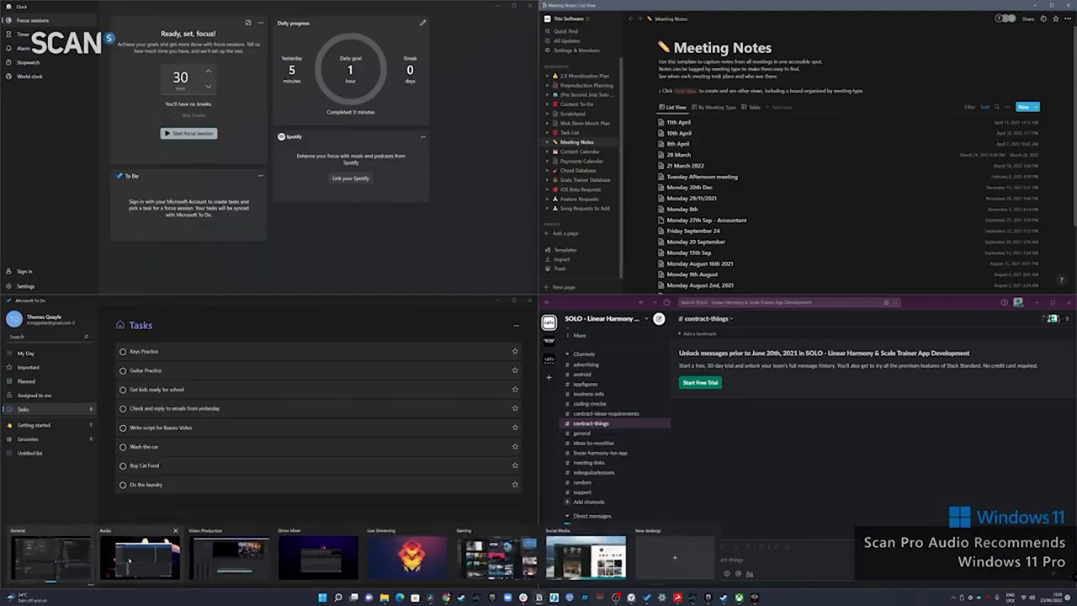
click(318, 555)
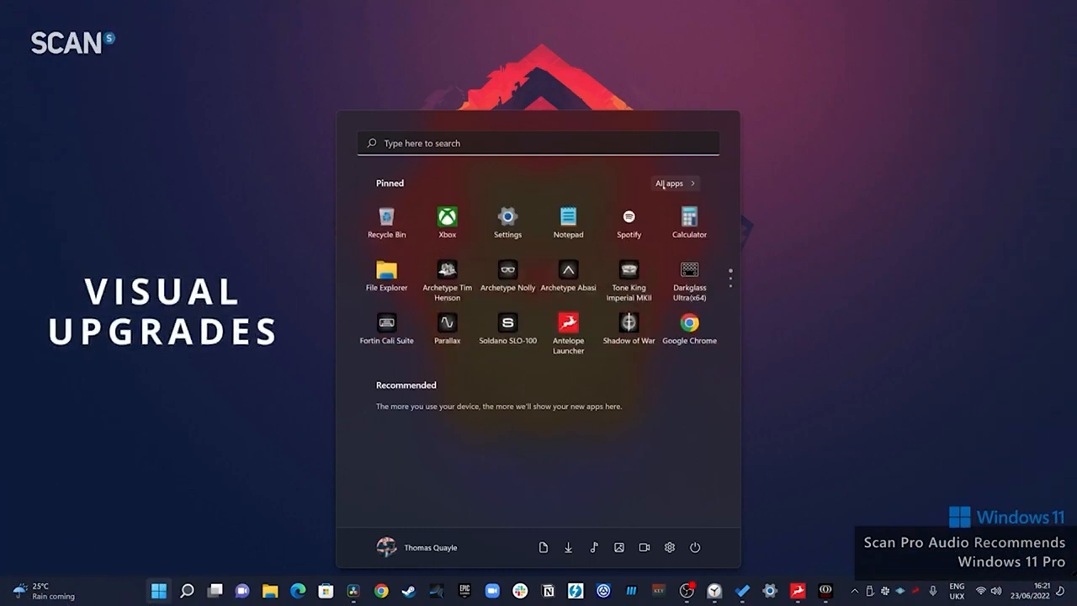
- Launch File Explorer from Start and bring up the folder view's context menu
click(670, 182)
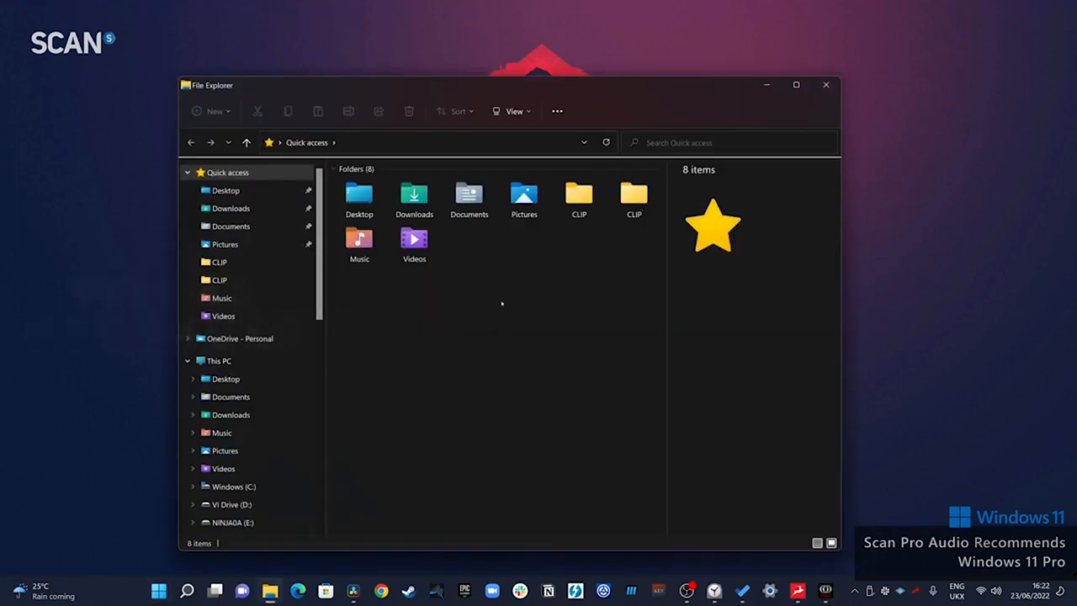
right_click(413, 198)
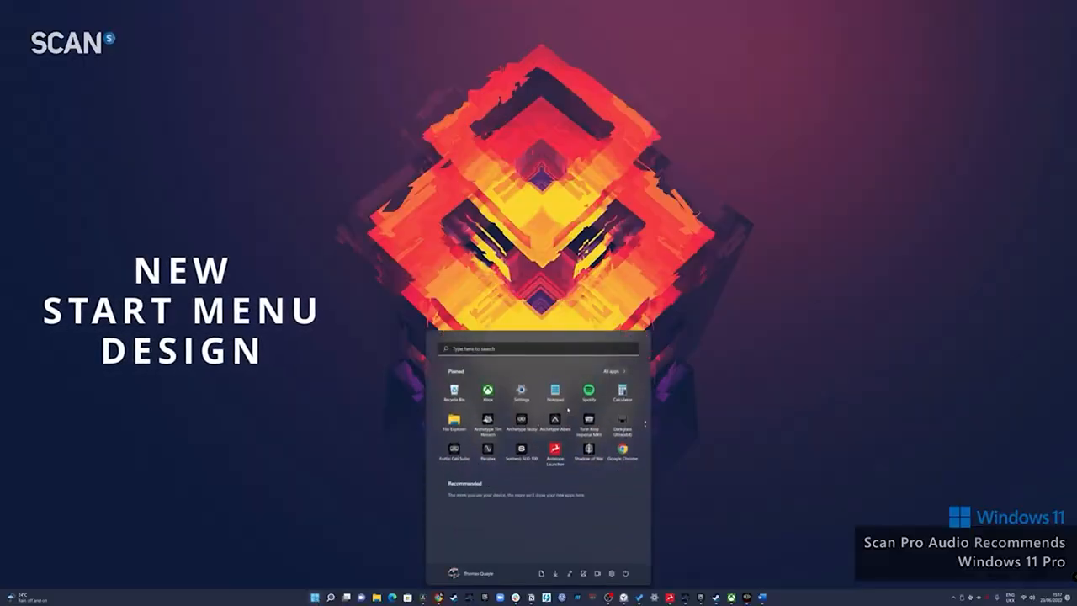
- Show the Start menu's alphabetical All apps list, then head into Settings
click(612, 371)
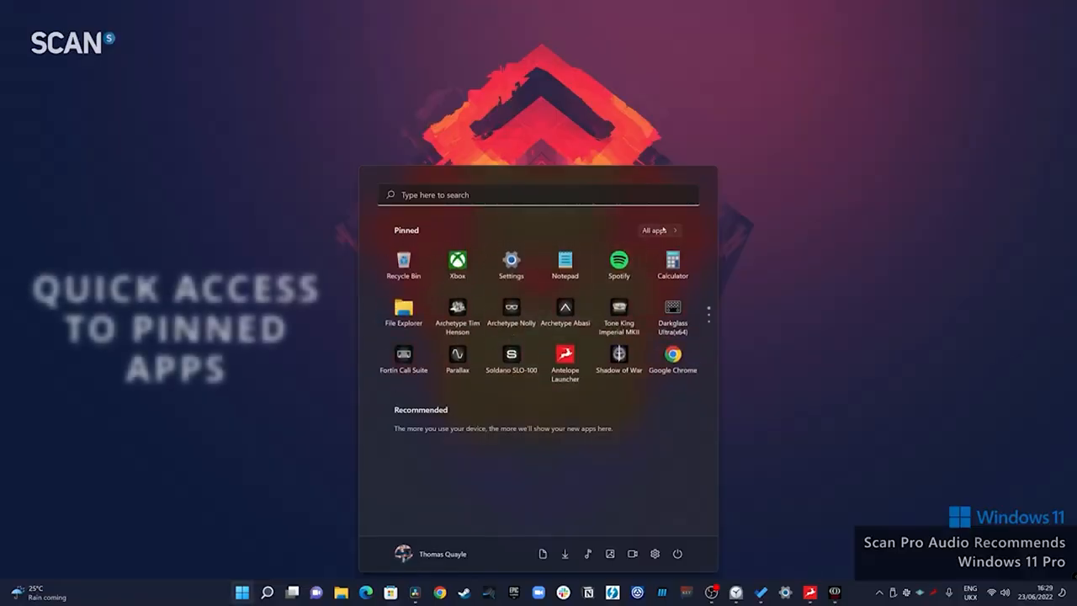
click(657, 230)
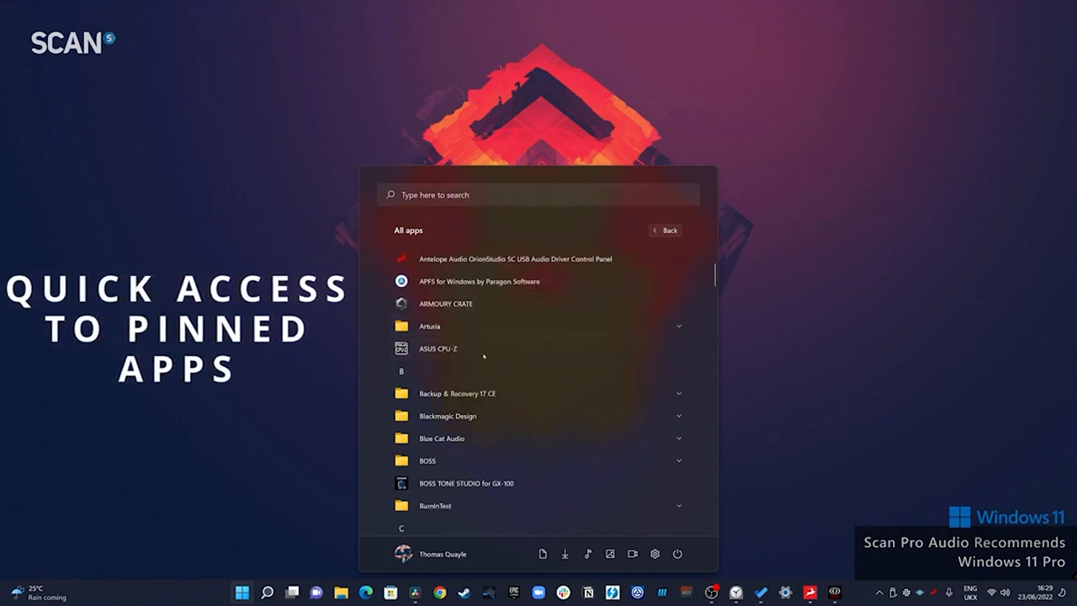
click(442, 438)
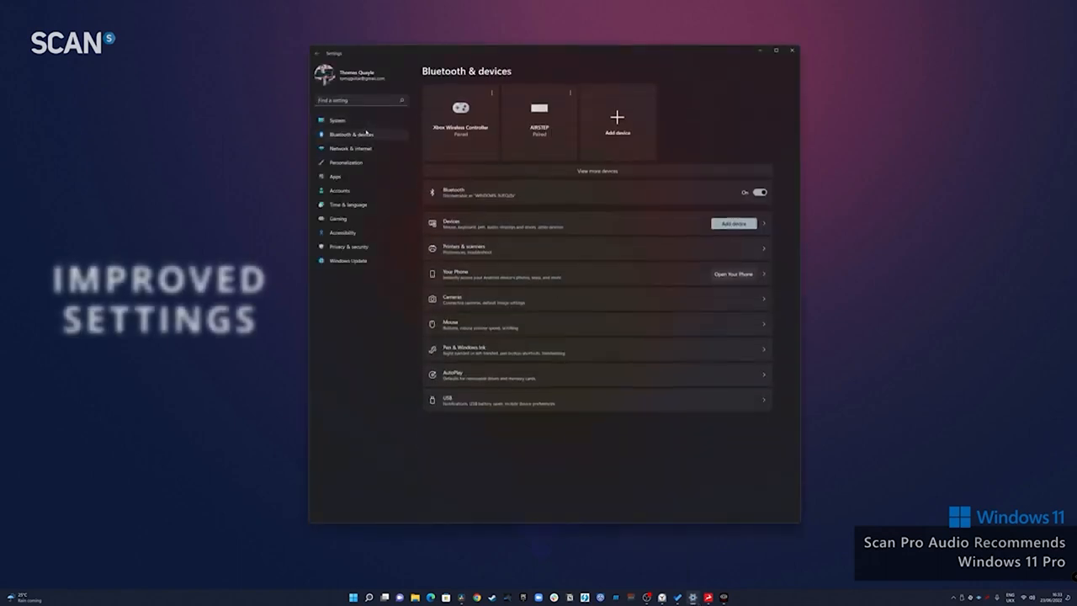
- Browse the Network & internet, Apps and Time & language categories, ending on System › Sound
click(350, 148)
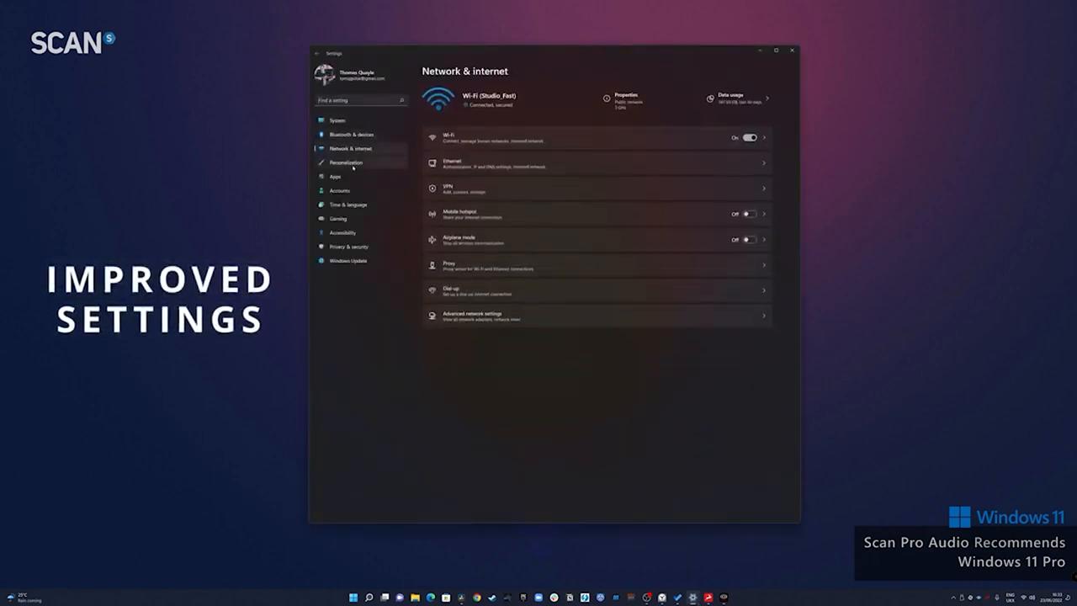
click(334, 175)
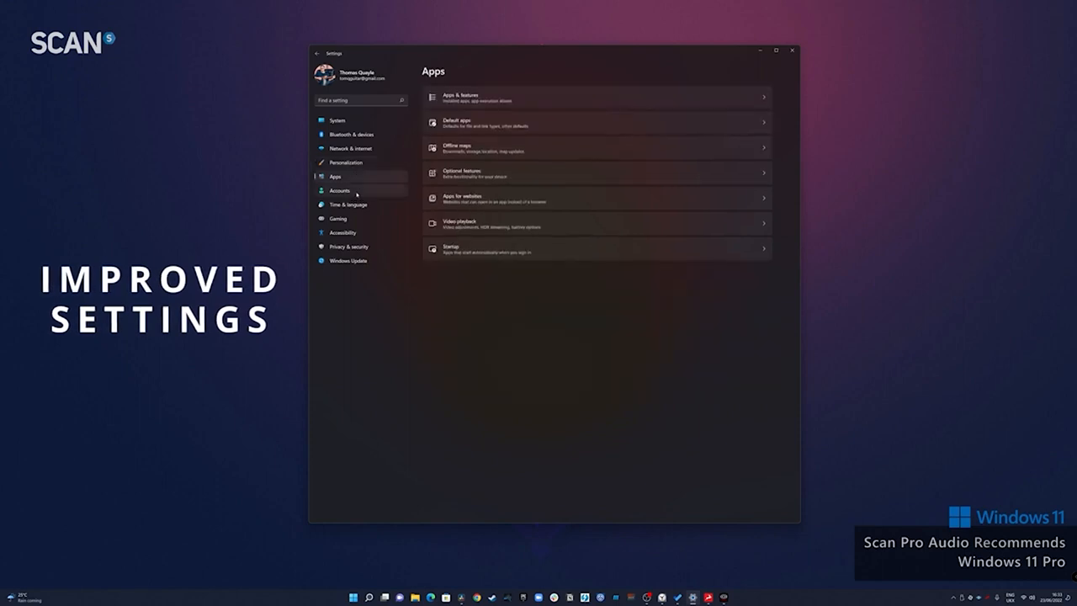
click(348, 204)
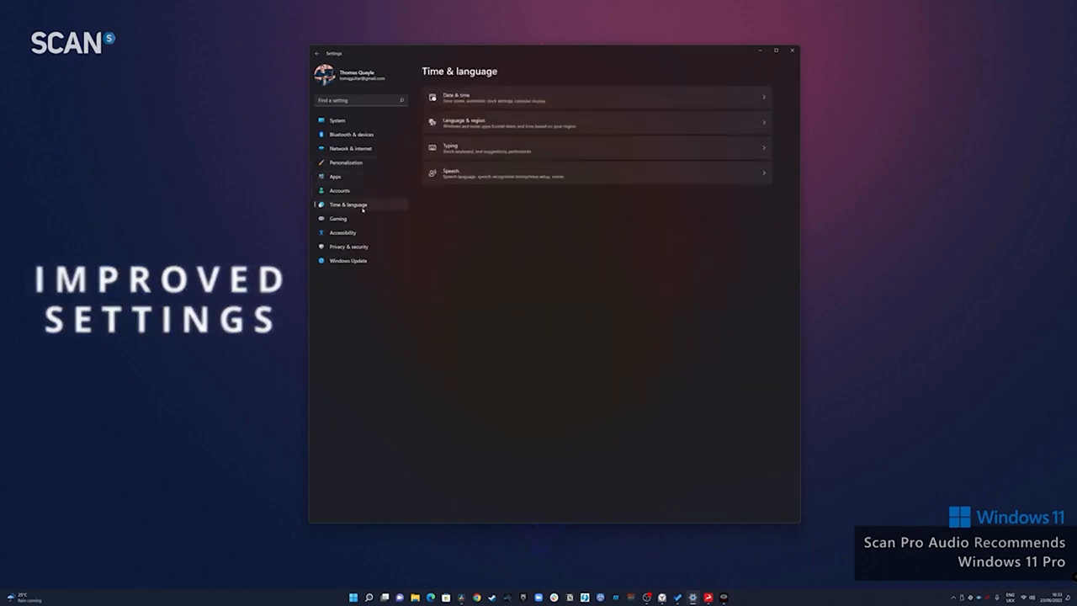
click(337, 218)
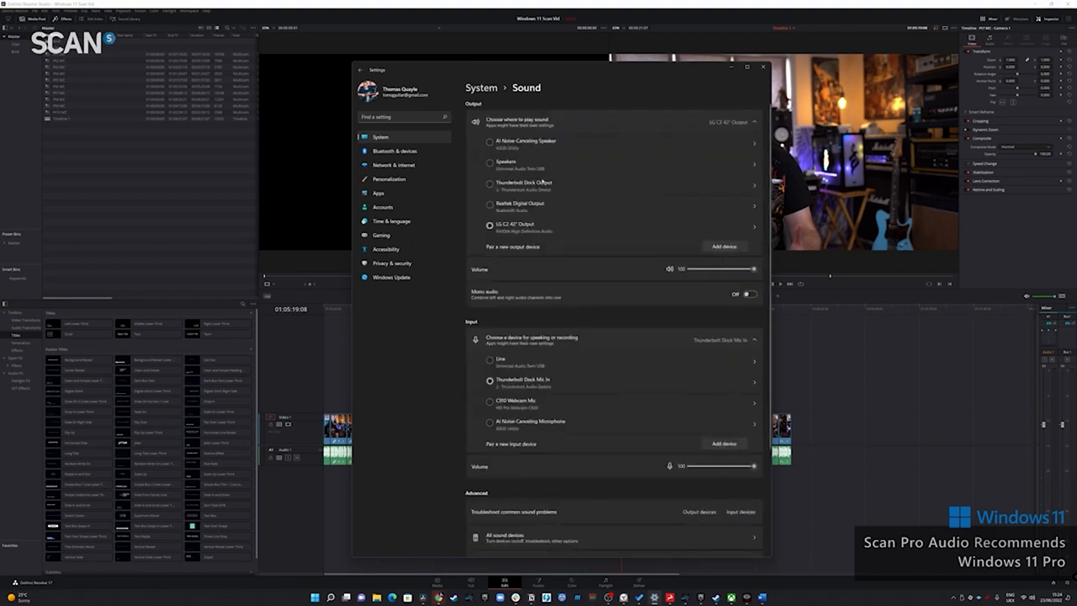
- Rename the speakers 'UAD Twin Speakers' and set their format to 24 bit, 96000 Hz
click(490, 163)
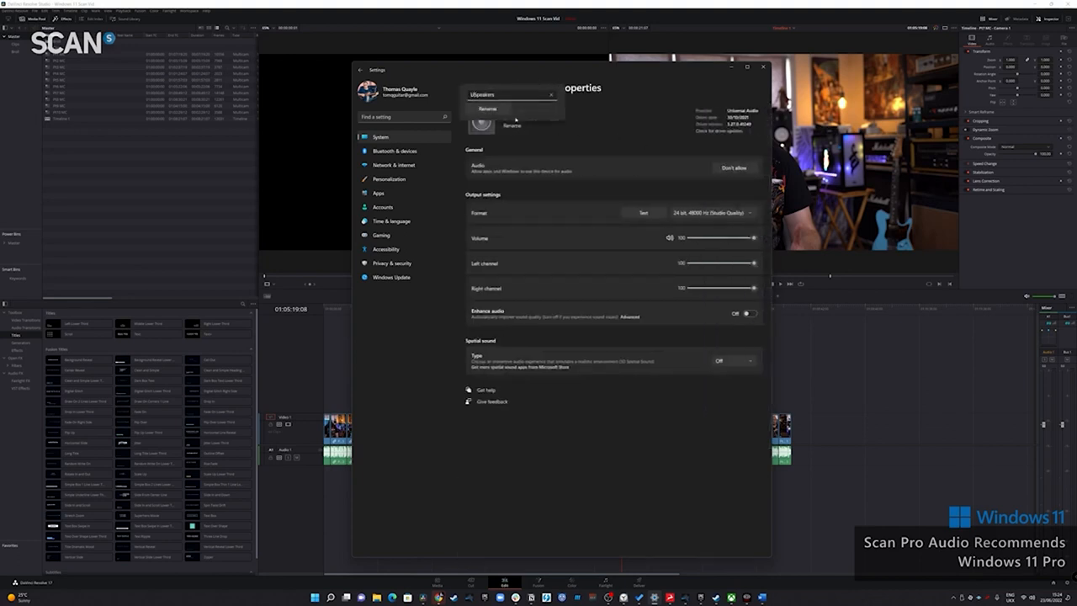
text(UAD Twin Speakers)
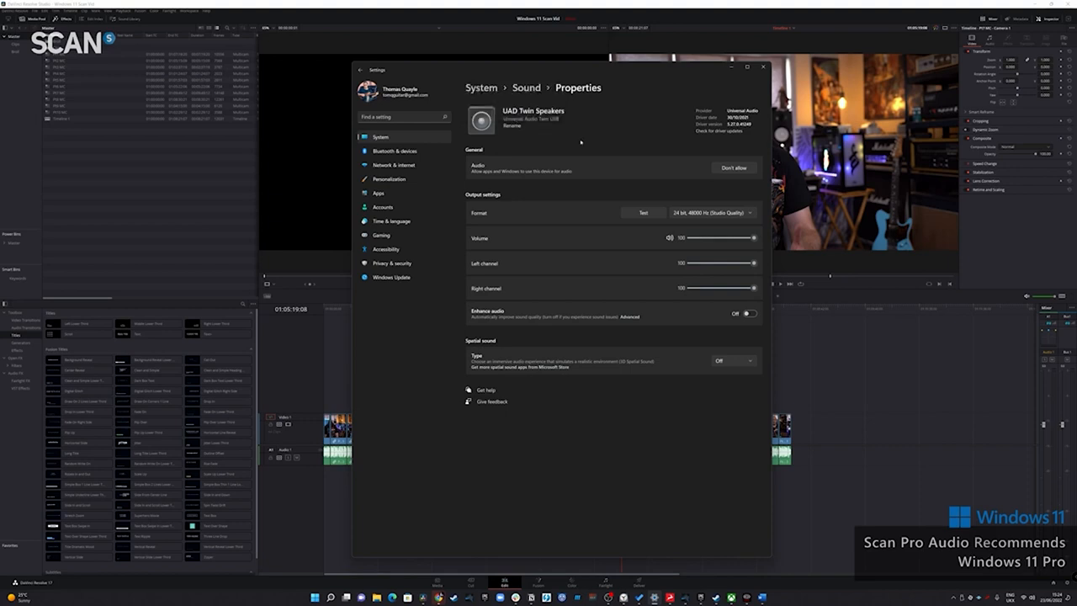
click(711, 212)
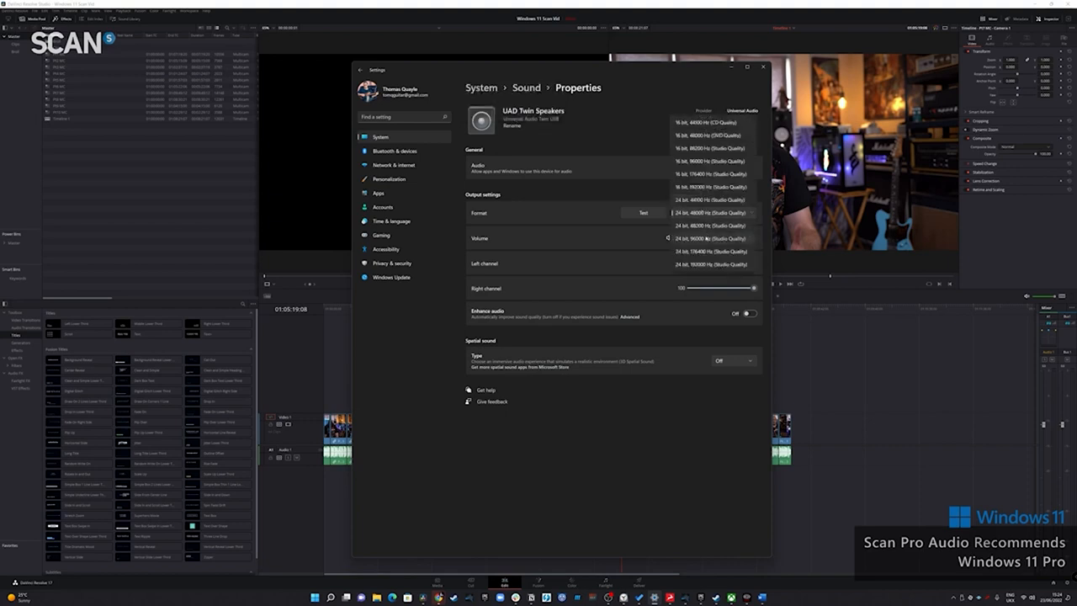
click(710, 238)
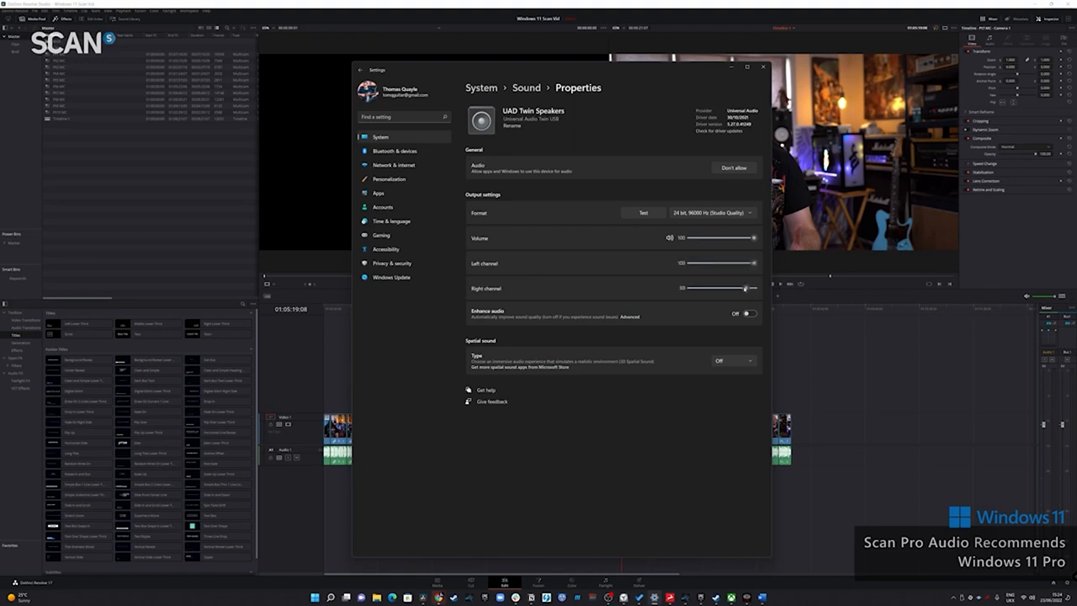
- Return to the main Sound settings, then go to the Network & internet Wi-Fi page
click(525, 87)
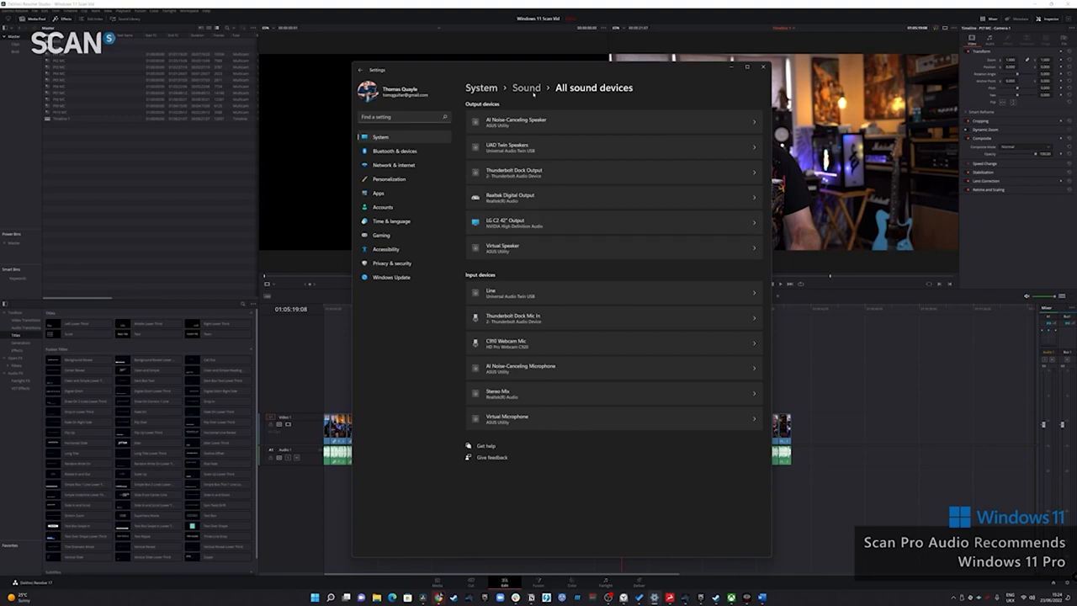
click(526, 87)
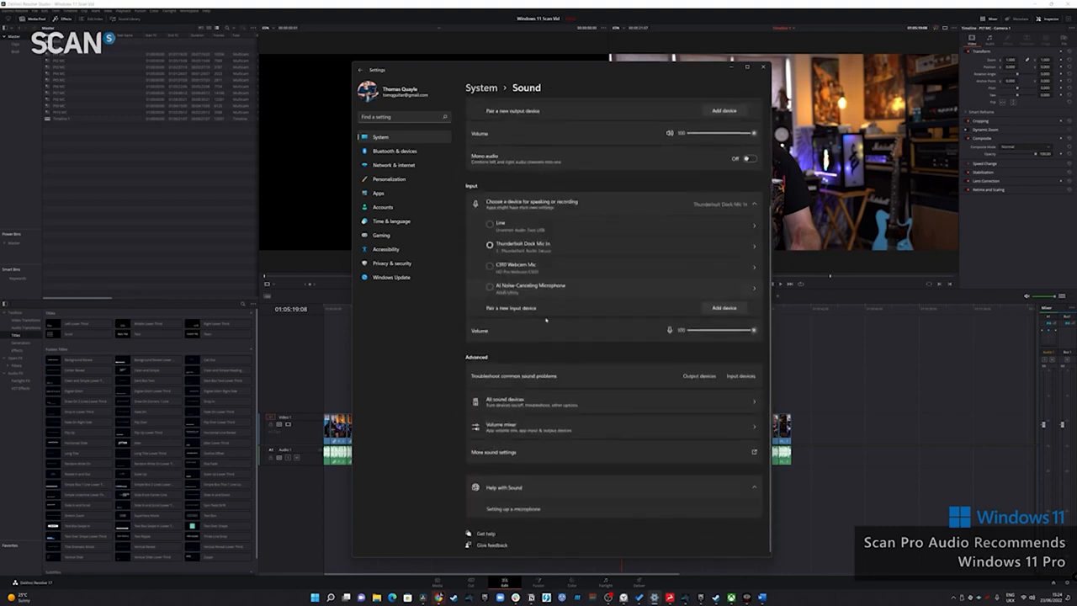
click(502, 427)
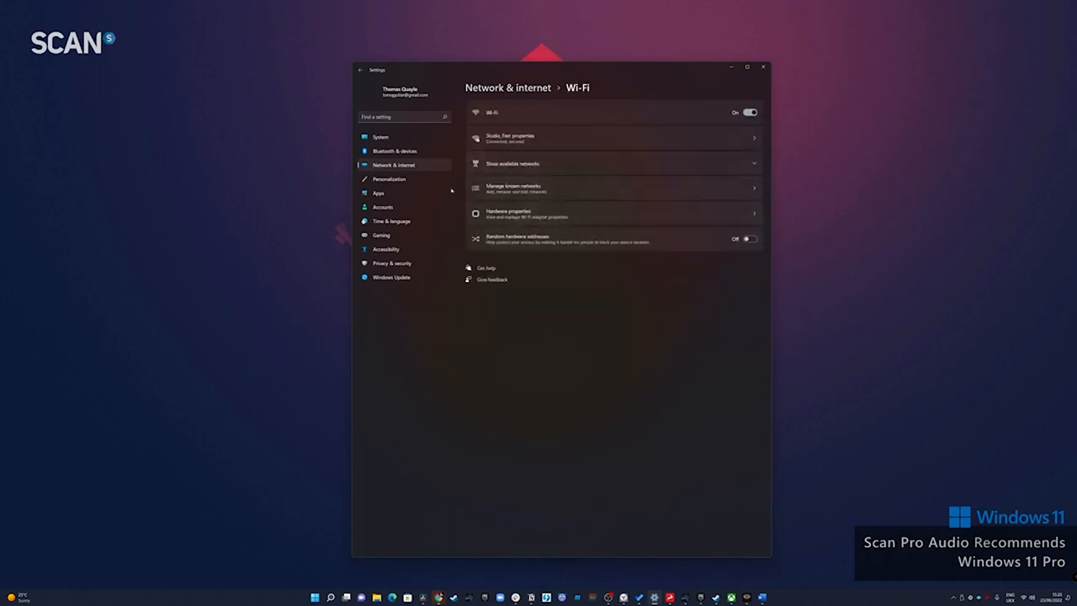
click(395, 150)
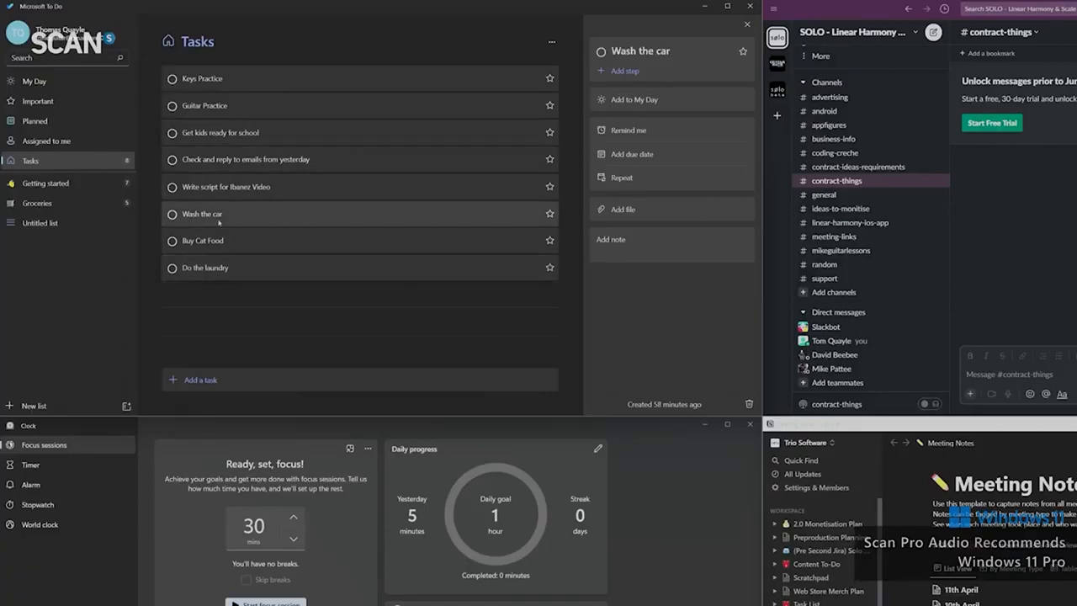
- Show the Widgets board with the To Do widget switched to the Groceries list
click(221, 132)
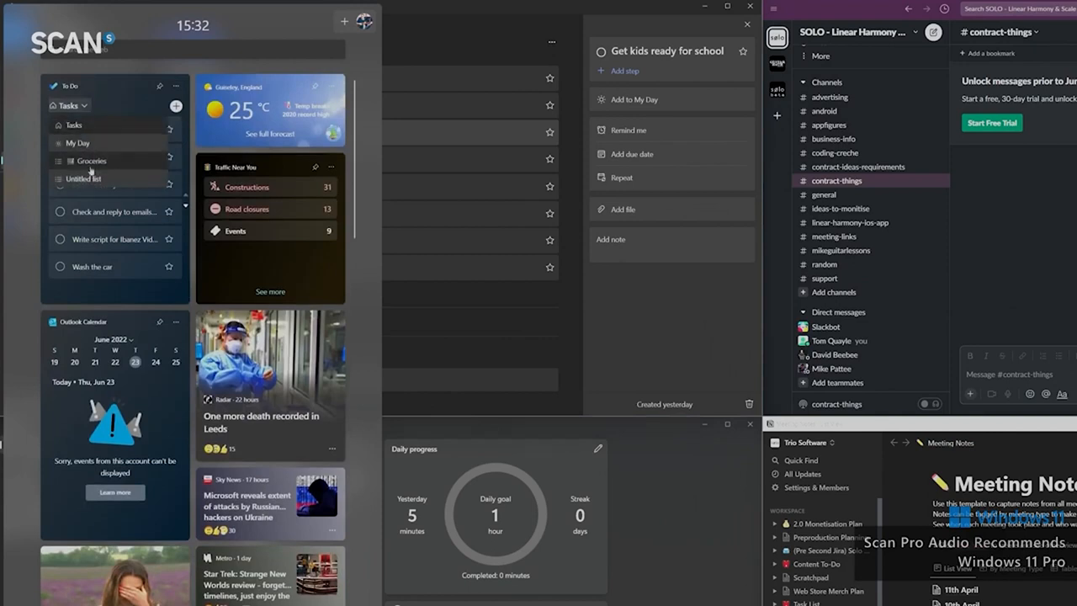
click(90, 160)
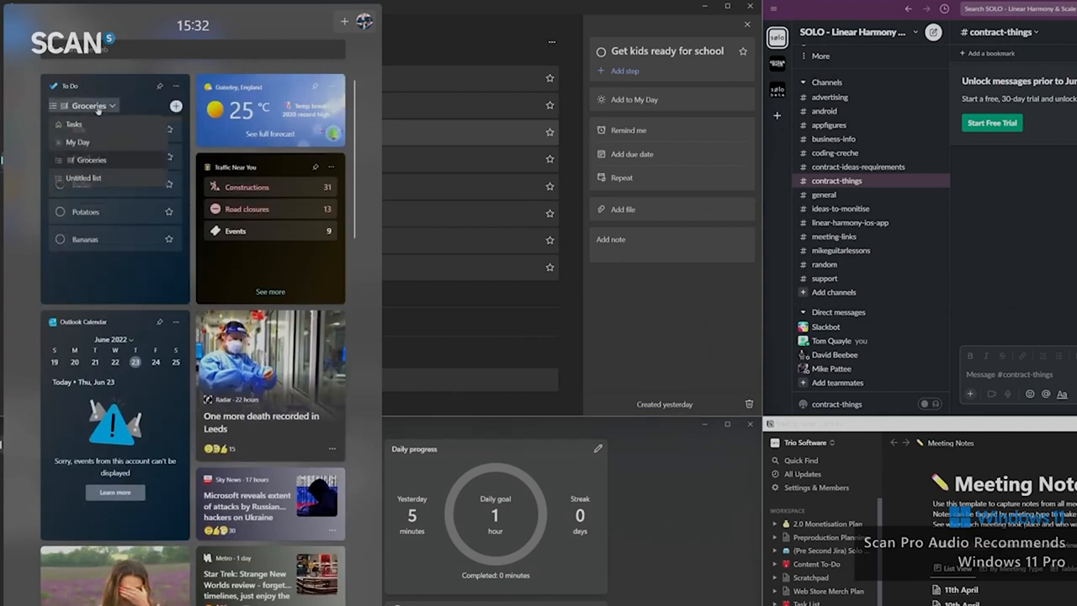